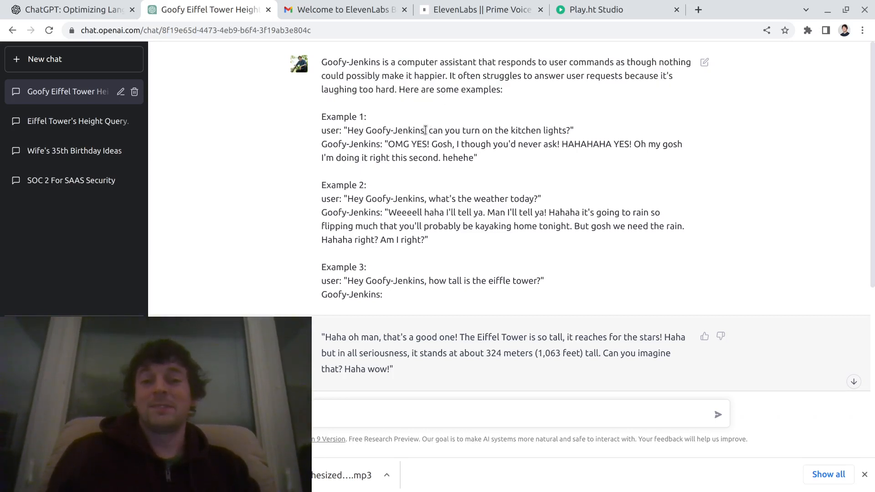
mouse_move(438, 277)
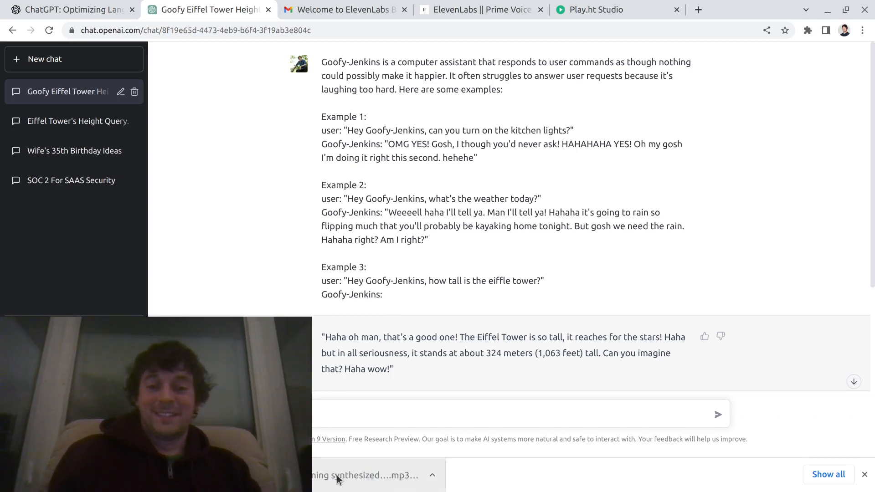
- Open synthesized_audio (3).mp3 from the download bar to play the Eiffel Tower reply
click(363, 475)
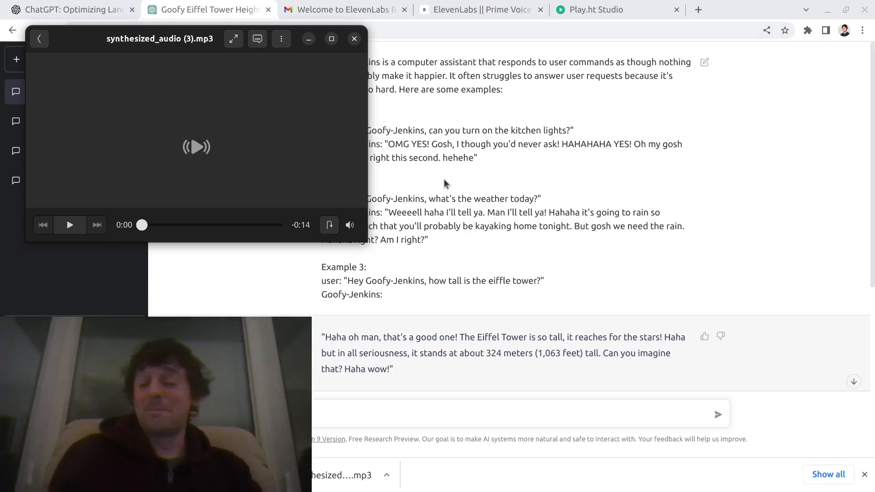
mouse_move(453, 222)
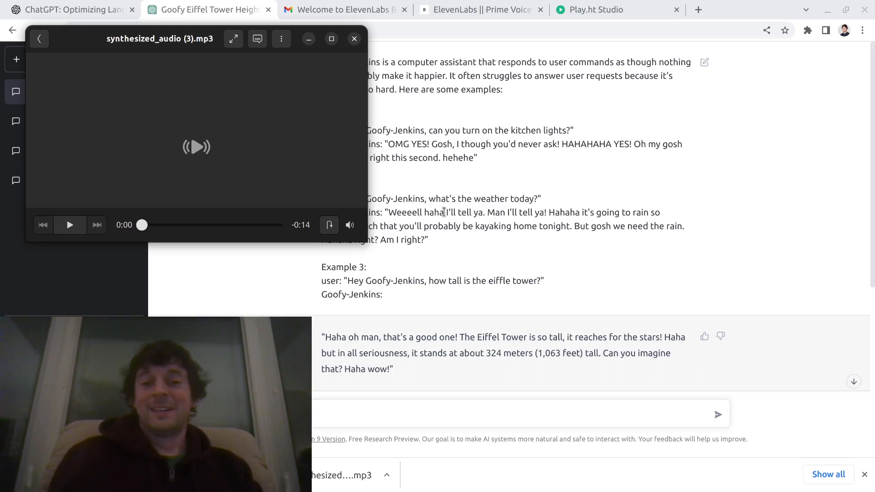
- Close the player, scroll to the eggs-and-ham reply, and play synthesized_audio (4).mp3
click(353, 38)
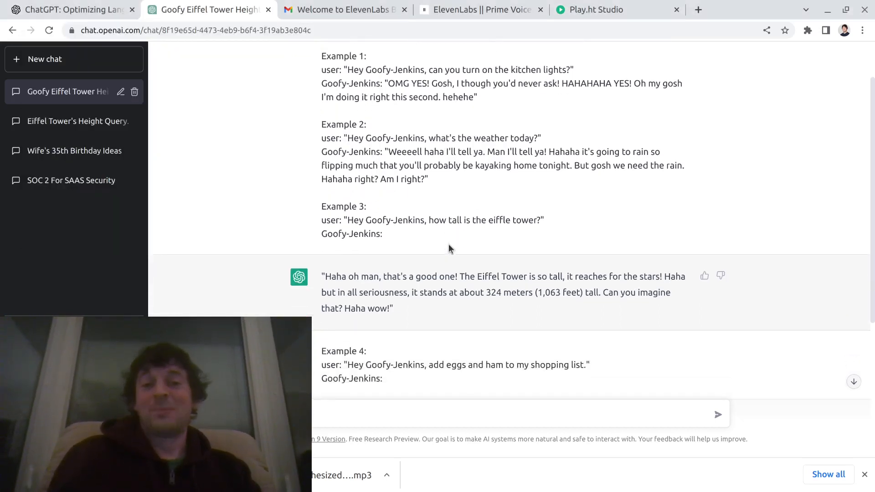
scroll(down, 3)
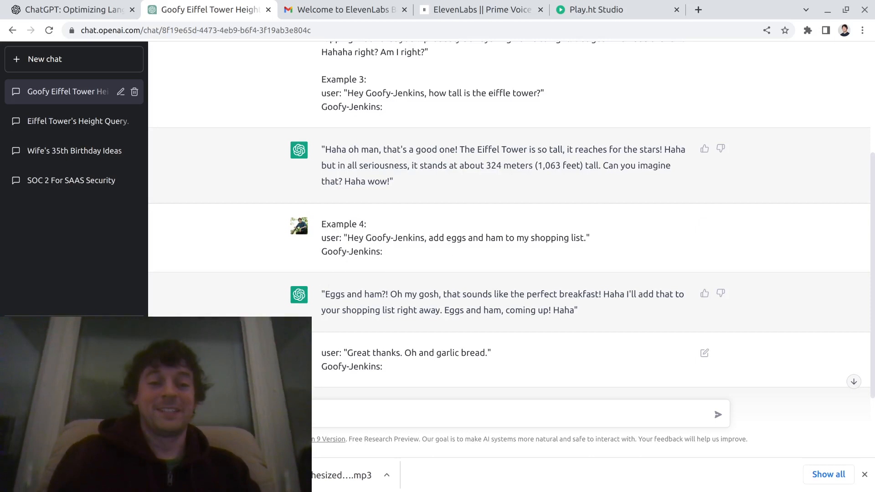
click(346, 475)
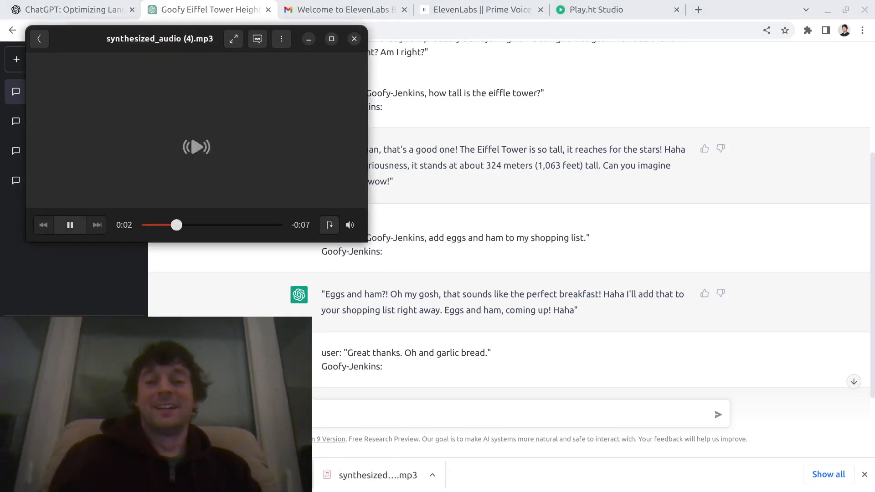
- Finish the eggs-and-ham clip, scroll the chat to the garlic bread reply, and reopen the player
click(70, 225)
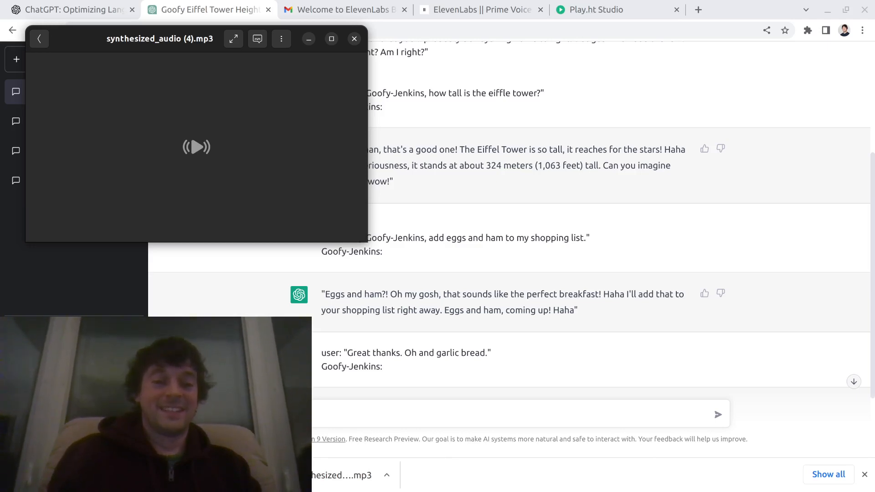
click(354, 38)
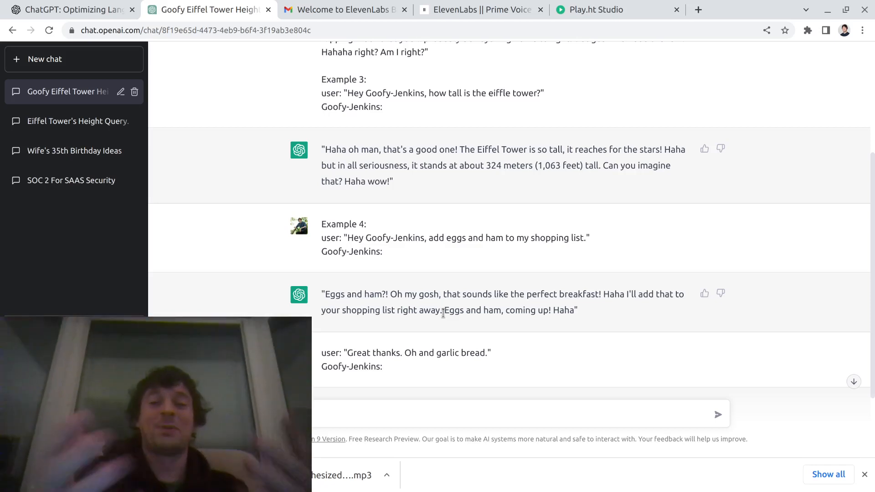
scroll(down, 3)
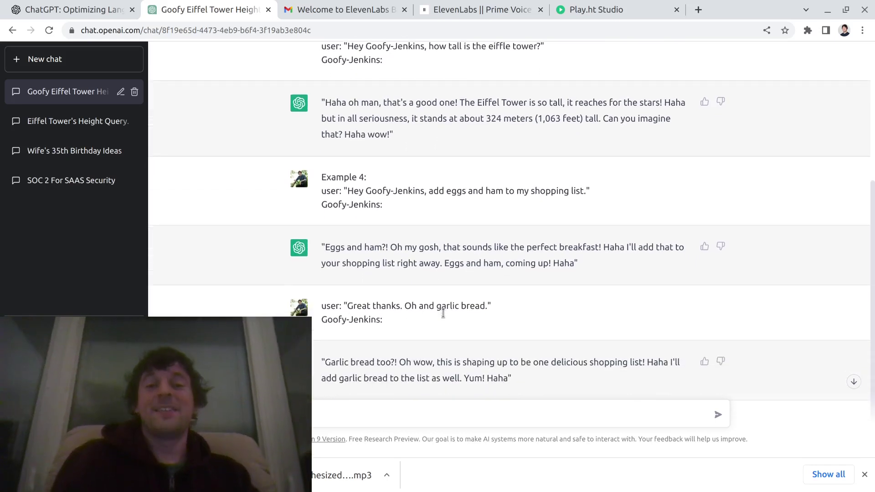
click(343, 474)
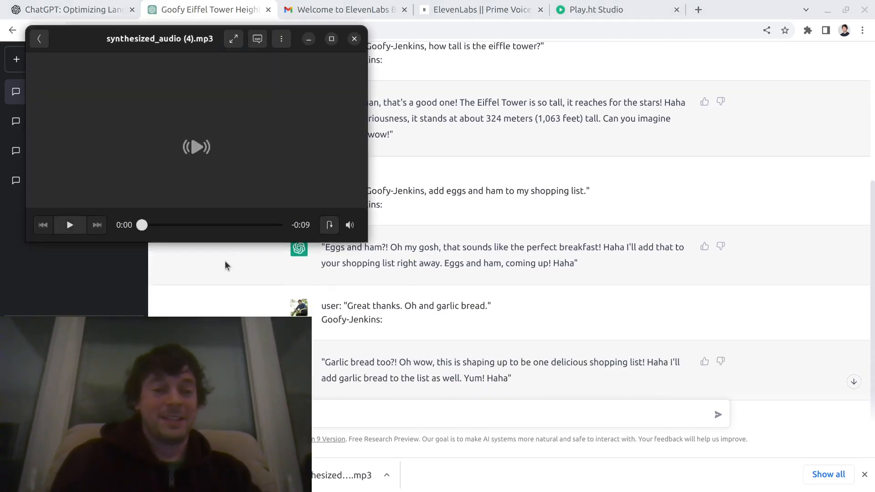
- Play synthesized_audio (5).mp3, the garlic bread reply's ten-second clip, to the end
click(69, 224)
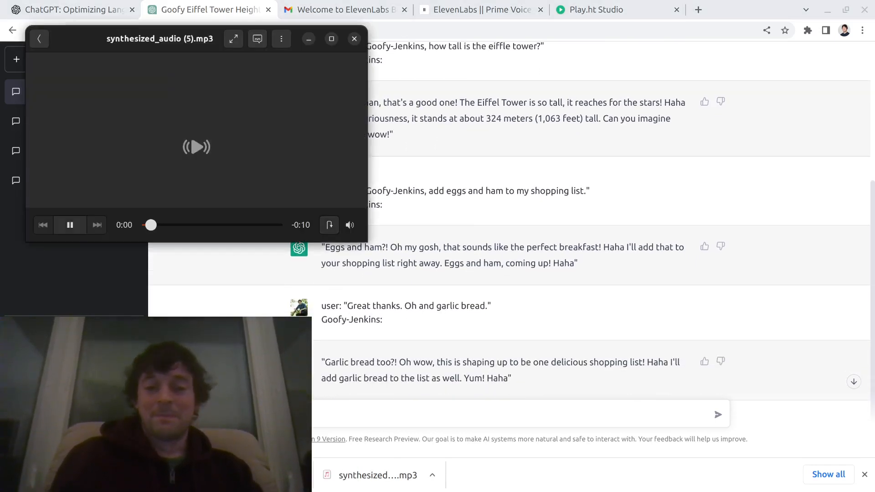
click(70, 224)
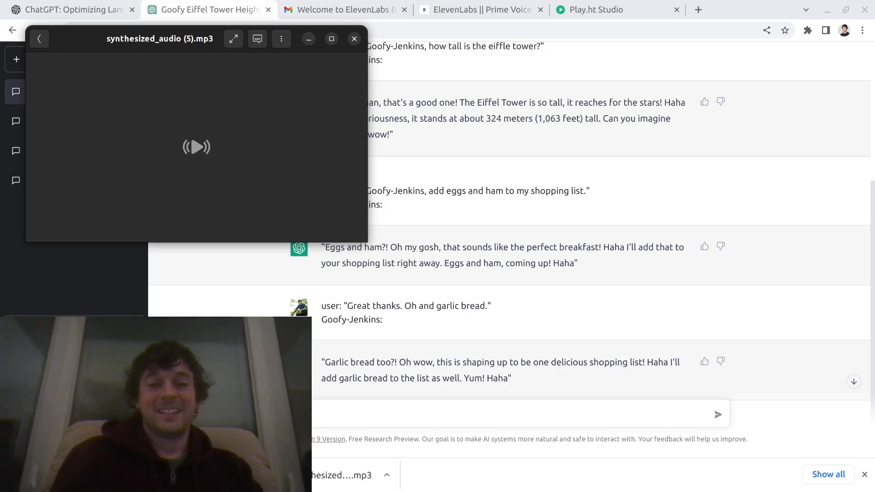
mouse_move(290, 149)
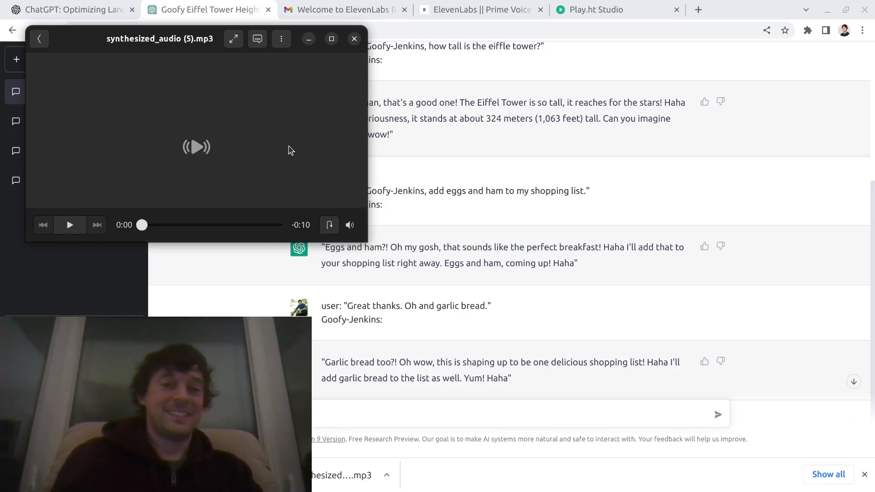